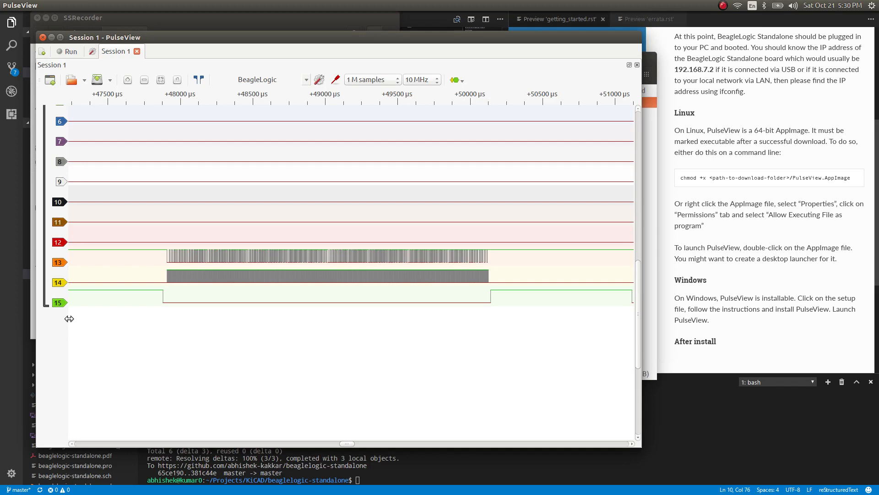
pyautogui.moveTo(208, 286)
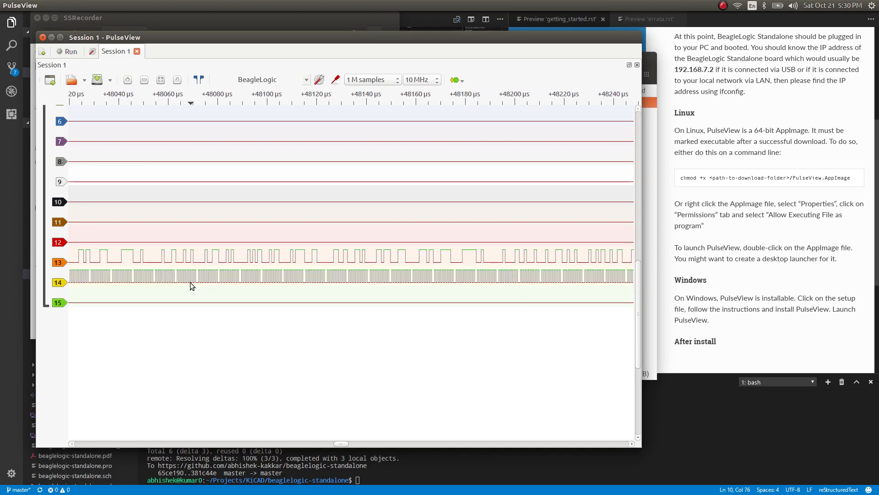
# - Set a falling-edge trigger on channel 15 (CS) from its label popup
pyautogui.scroll(-3)
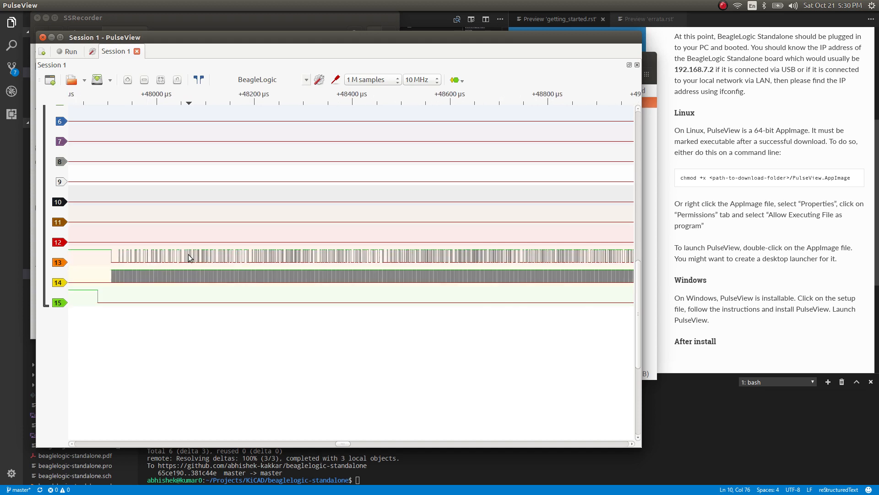
pyautogui.moveTo(170, 303)
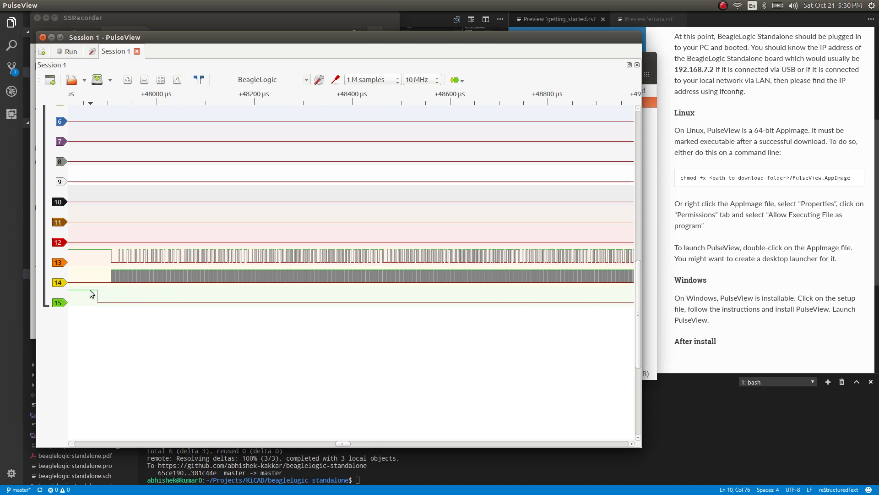
pyautogui.moveTo(99, 296)
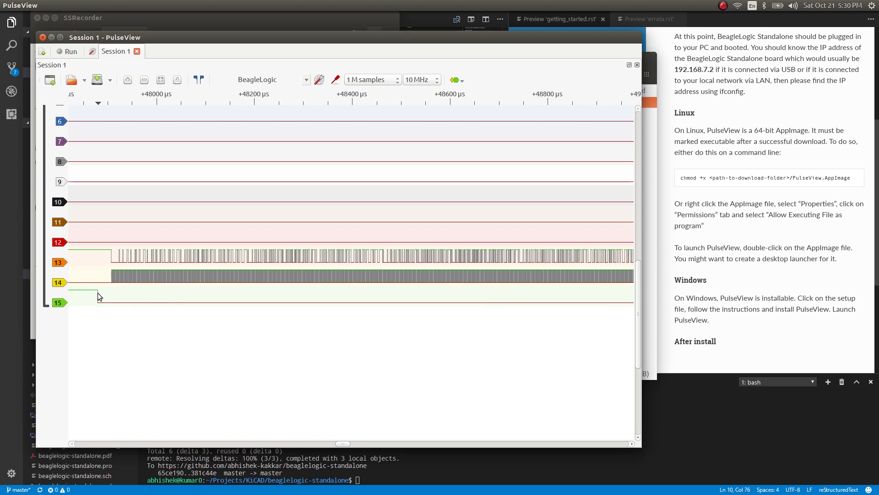
pyautogui.moveTo(86, 306)
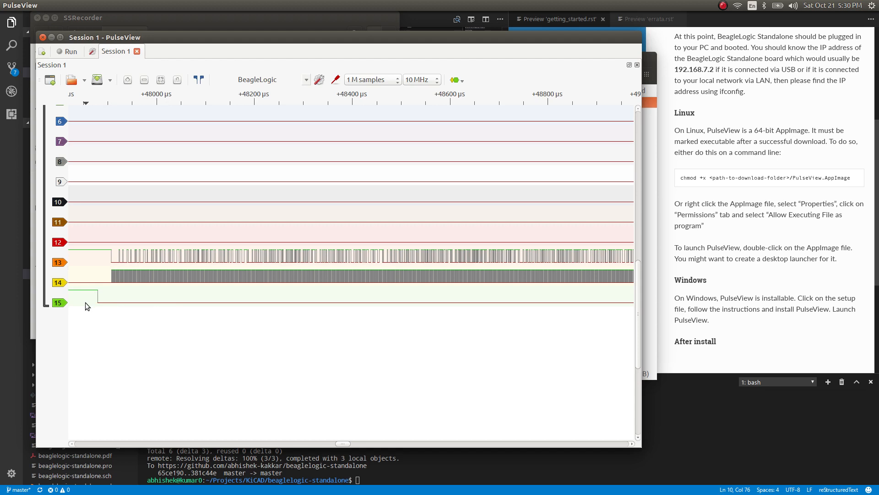
pyautogui.click(59, 303)
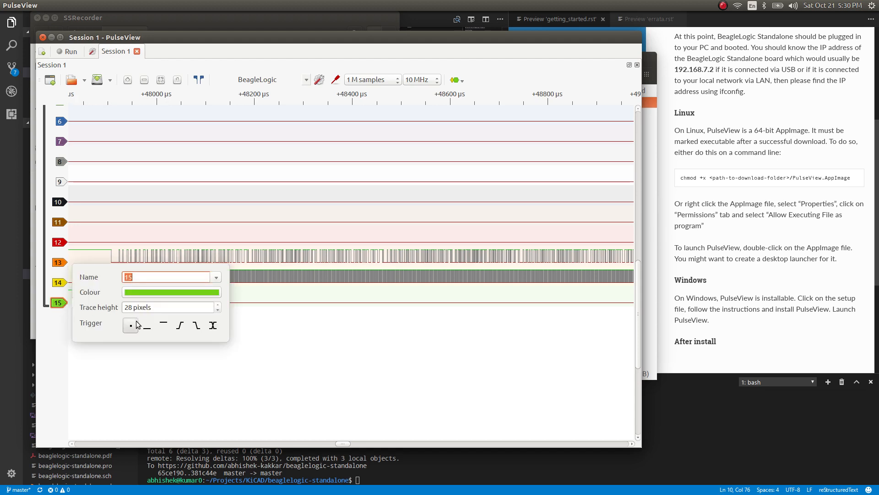
pyautogui.moveTo(144, 327)
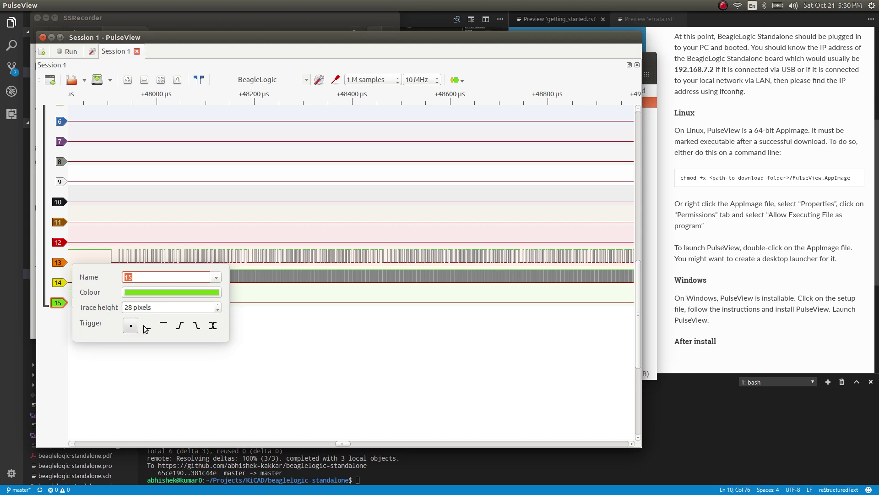
pyautogui.moveTo(146, 325)
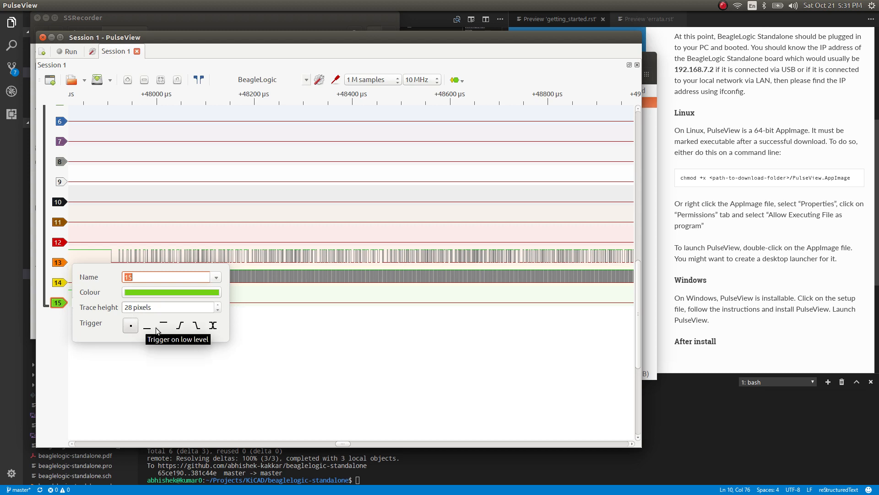
pyautogui.moveTo(180, 325)
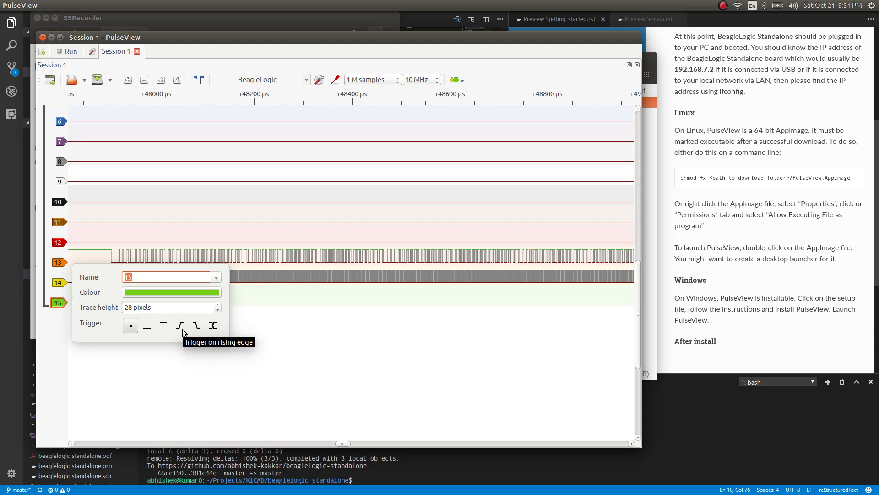
pyautogui.moveTo(195, 326)
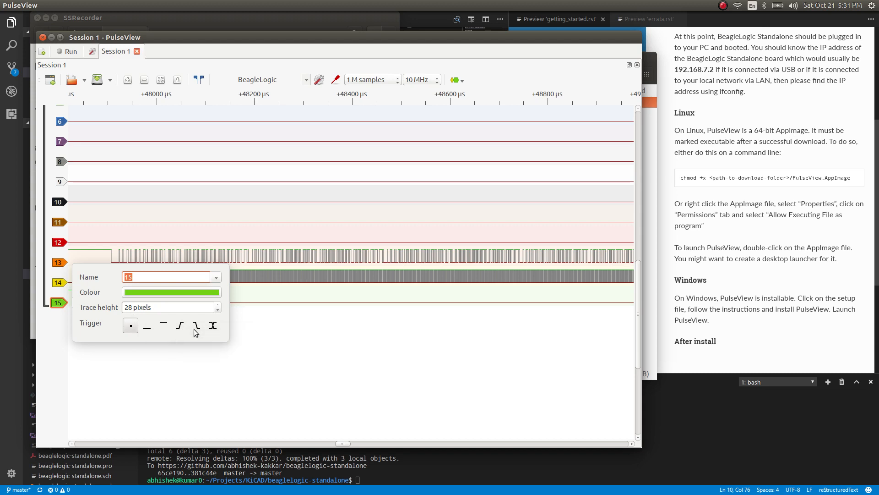
pyautogui.moveTo(217, 335)
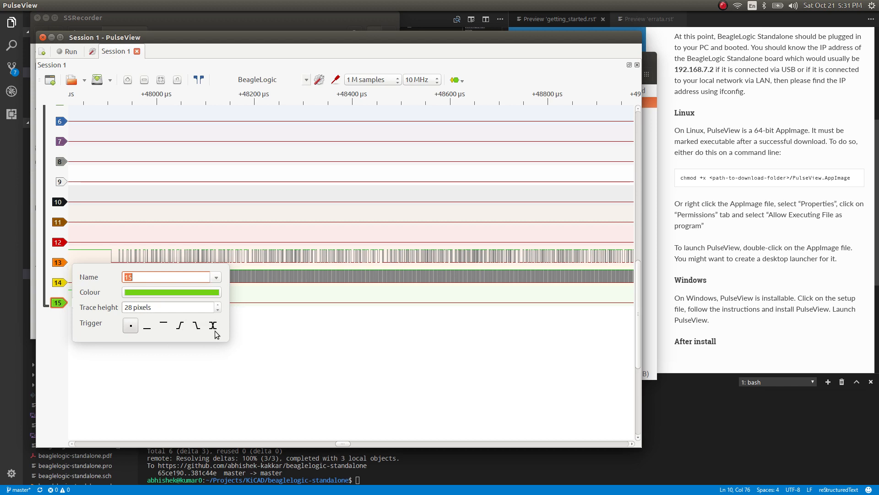
pyautogui.moveTo(198, 330)
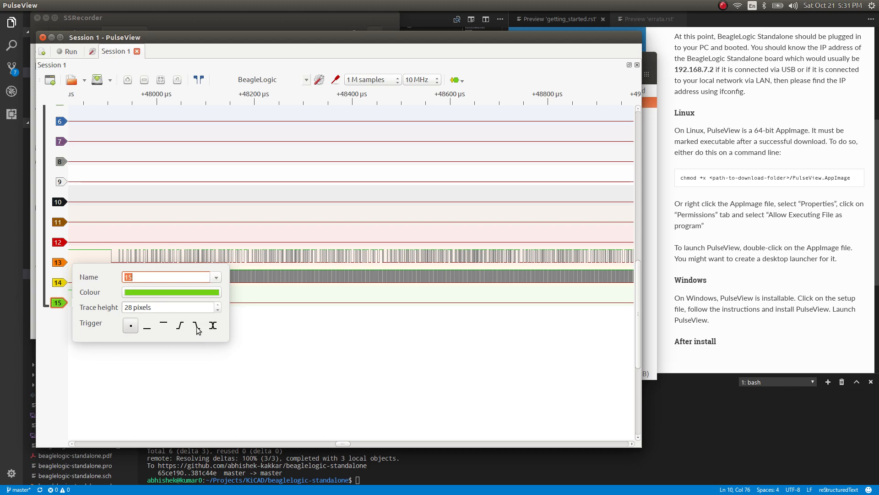
pyautogui.click(196, 325)
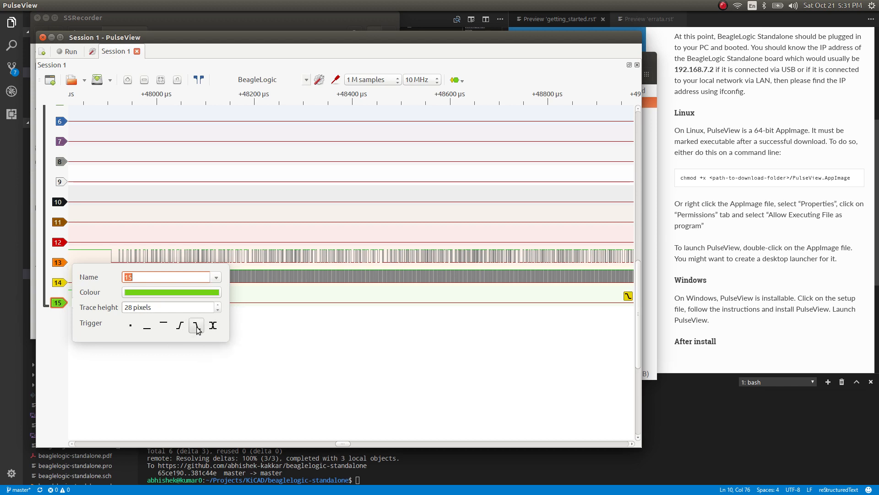
pyautogui.click(70, 309)
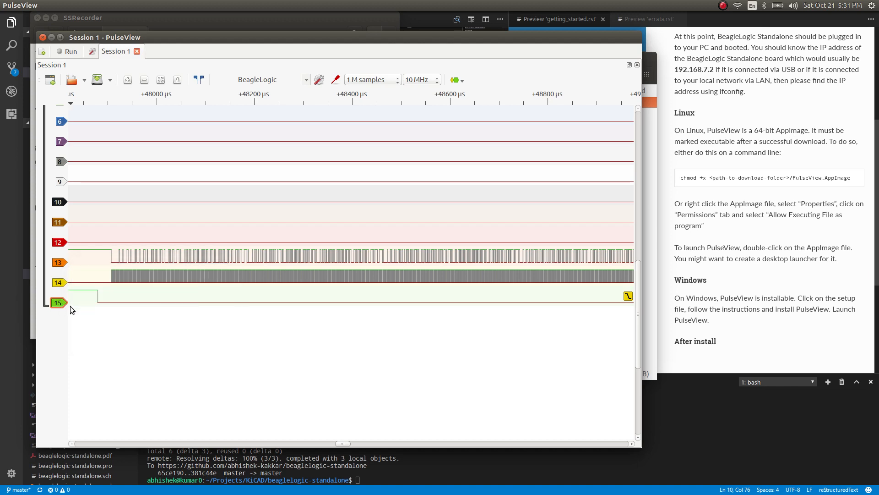
pyautogui.moveTo(194, 276)
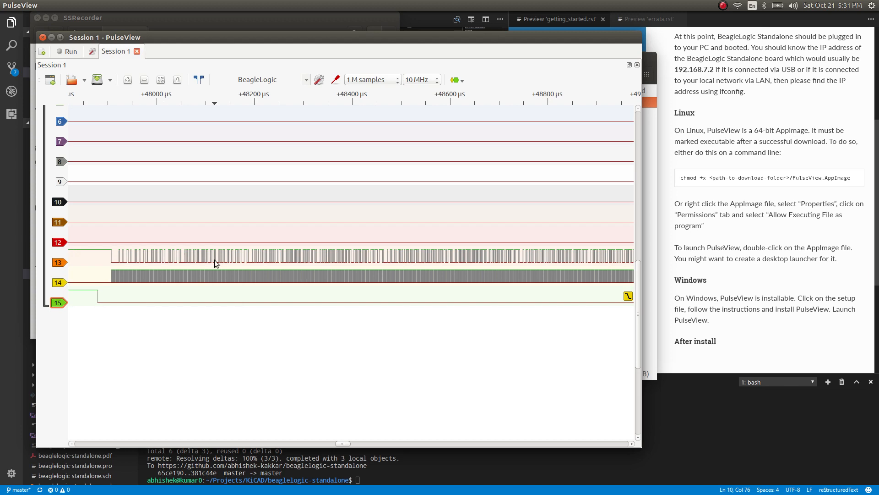
pyautogui.moveTo(319, 80)
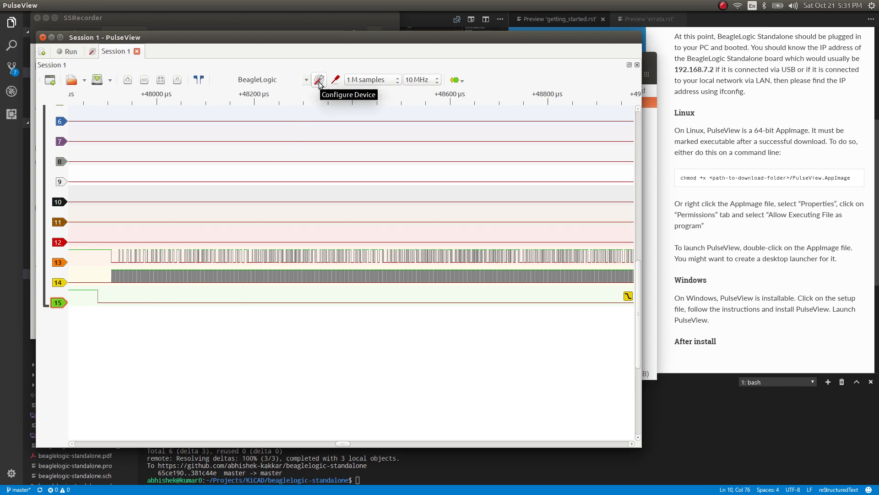
# - Show the Configure Device options with the pre-trigger capture ratio spin box
pyautogui.click(318, 78)
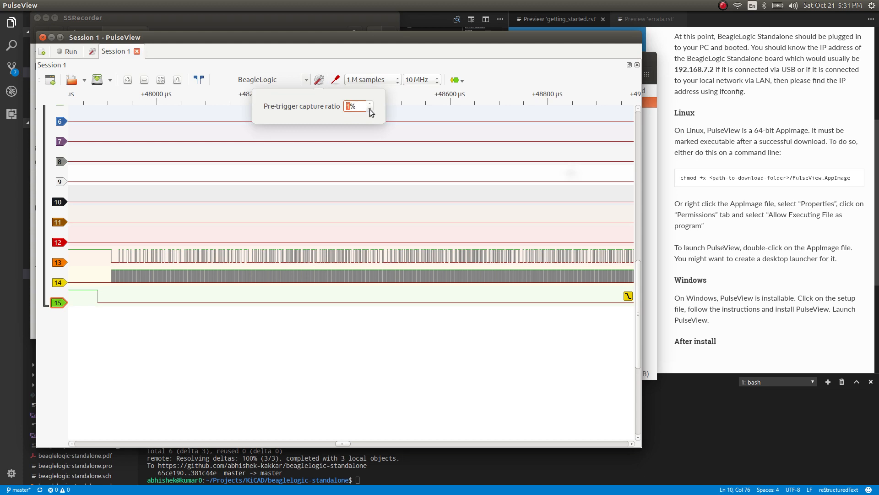
pyautogui.moveTo(128, 291)
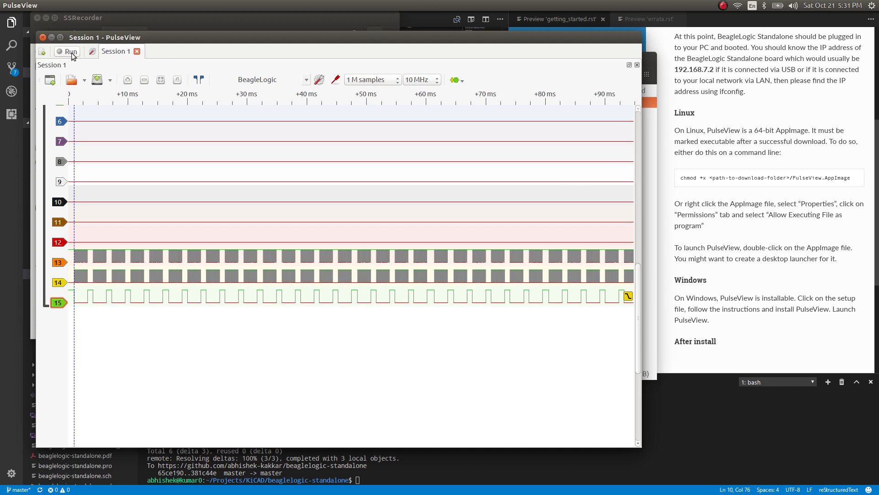
# - Zoom around the trigger marker near 1000 µs where channel 15 falls and SPI bursts begin
pyautogui.scroll(3)
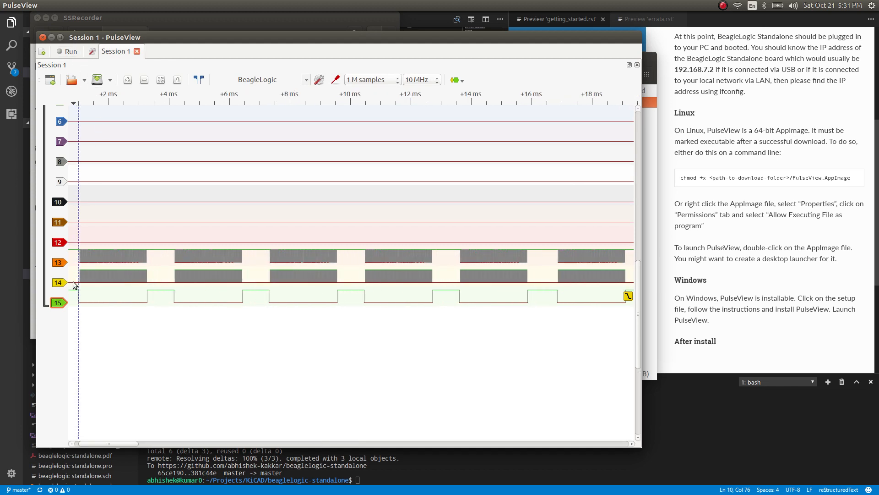
pyautogui.scroll(3)
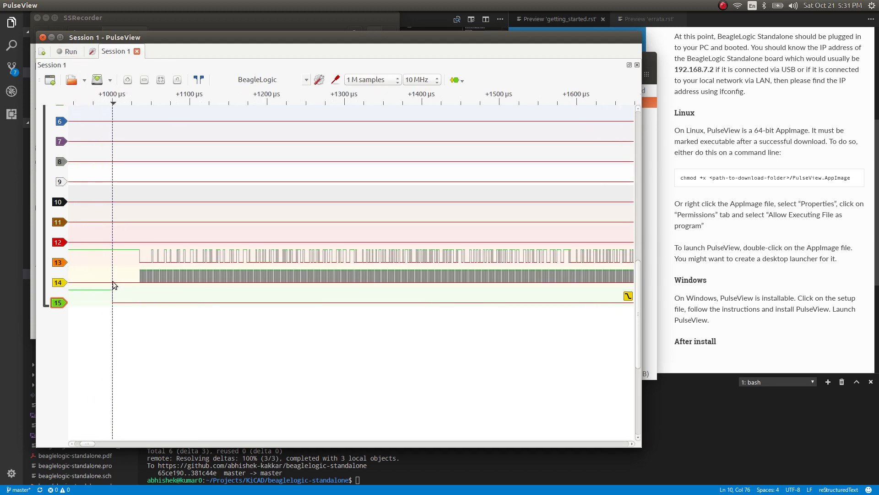
pyautogui.scroll(-3)
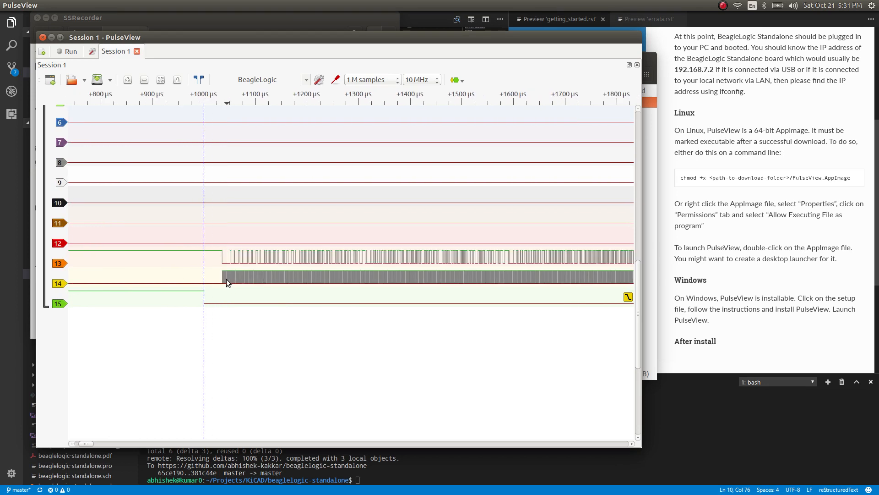
pyautogui.scroll(3)
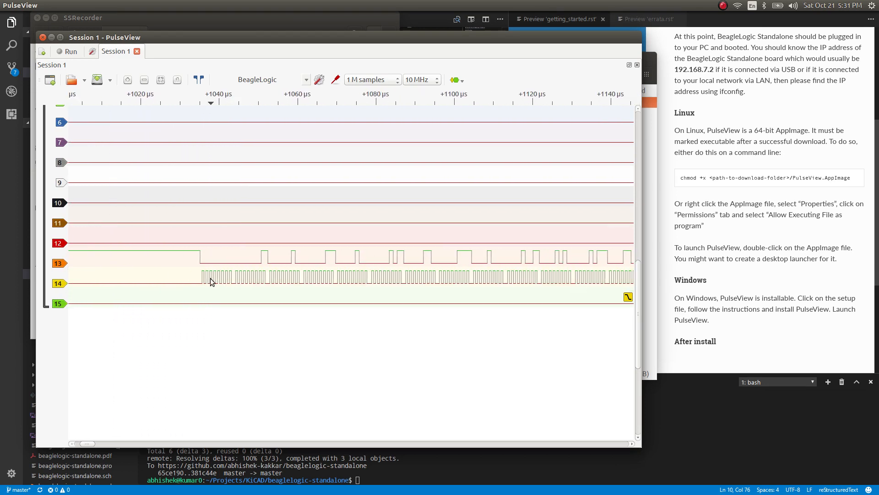